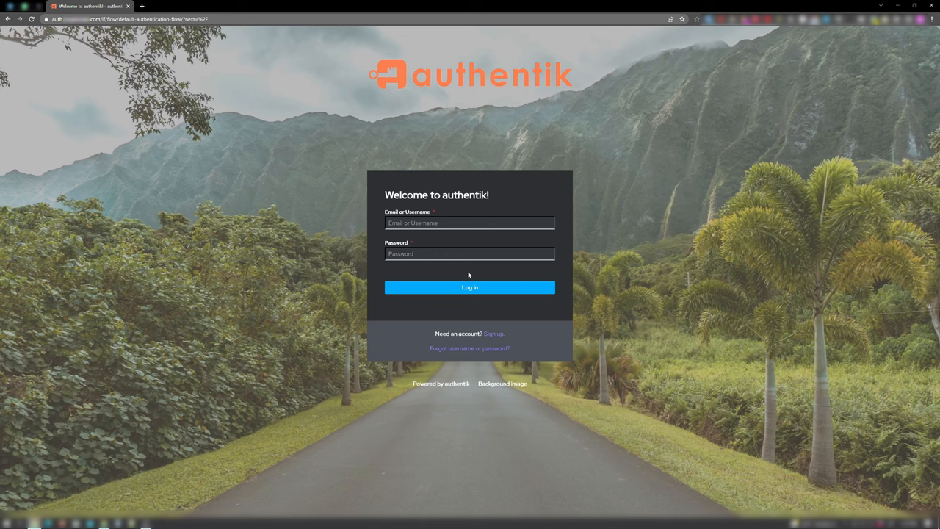
- Log in to authentik and switch to the Admin interface's user directory
click(469, 223)
text(CKent)
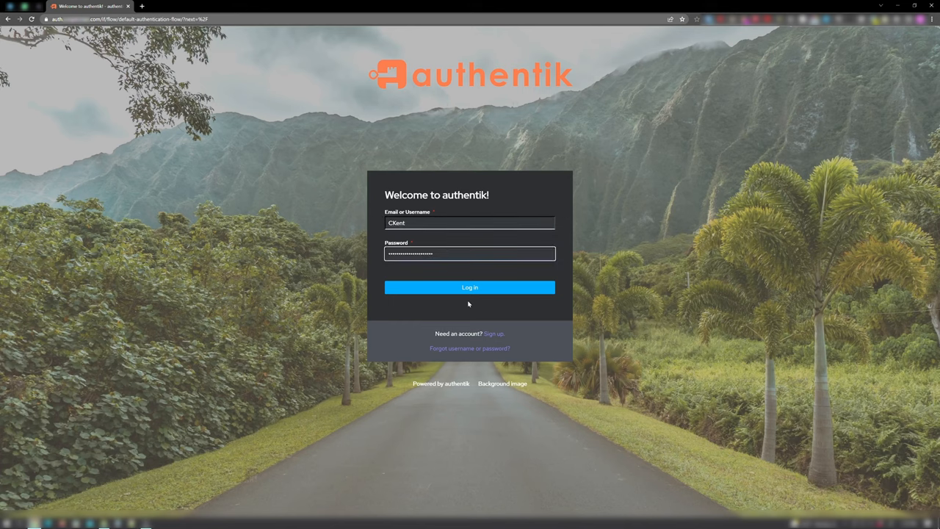
click(470, 288)
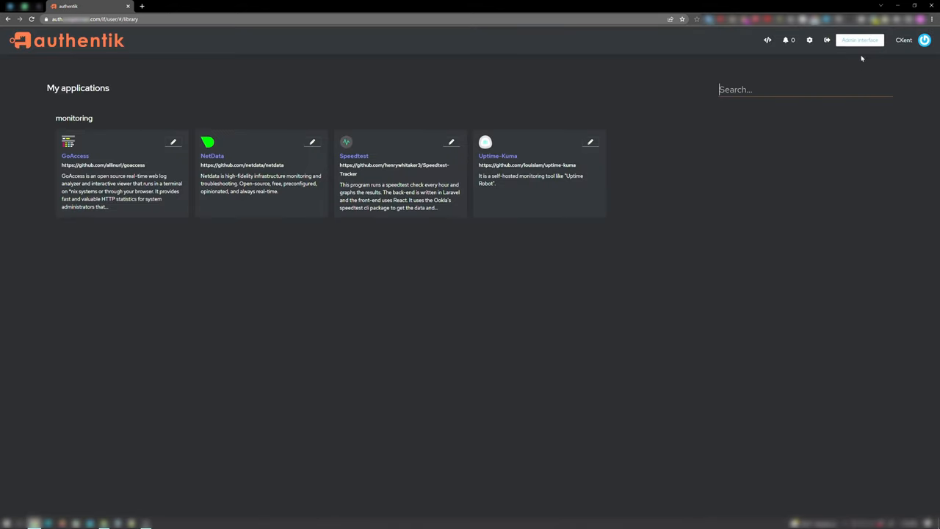
click(859, 39)
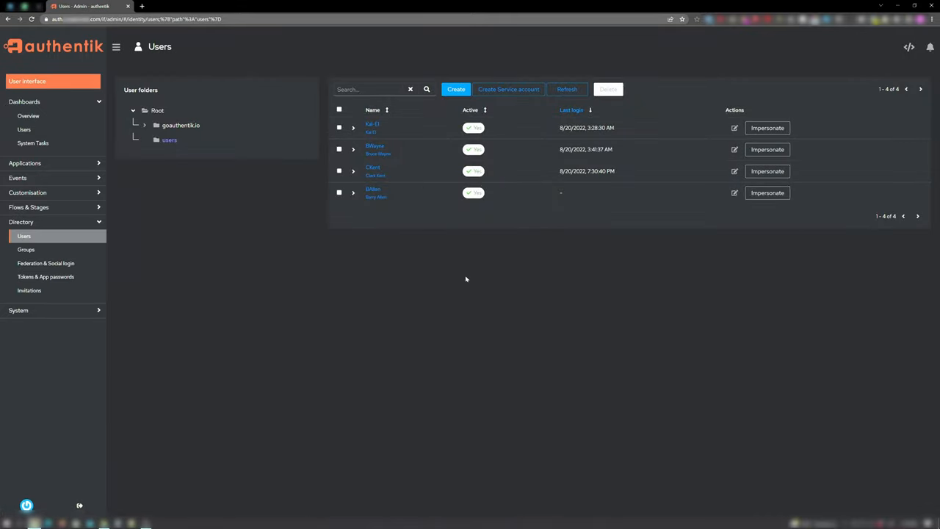
mouse_move(420, 348)
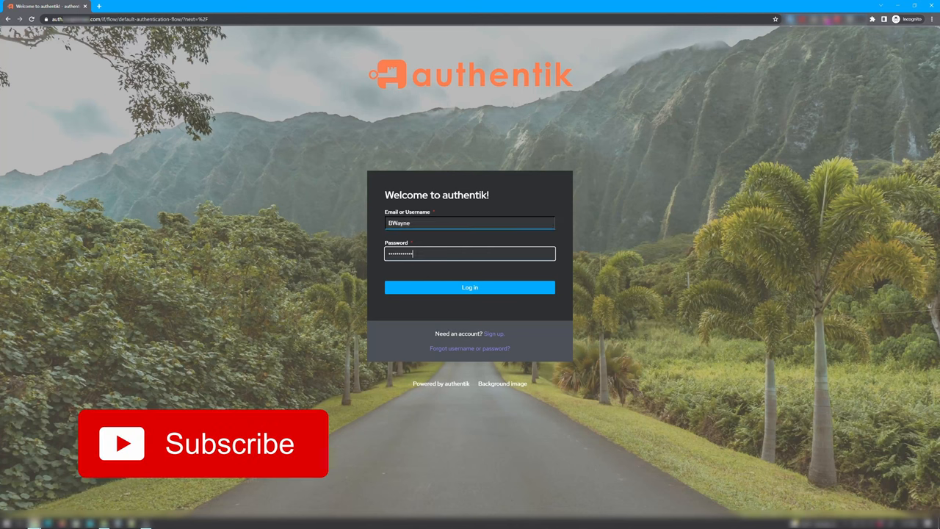
- Log in as the second user and then the remaining users from the sign-in form
click(470, 287)
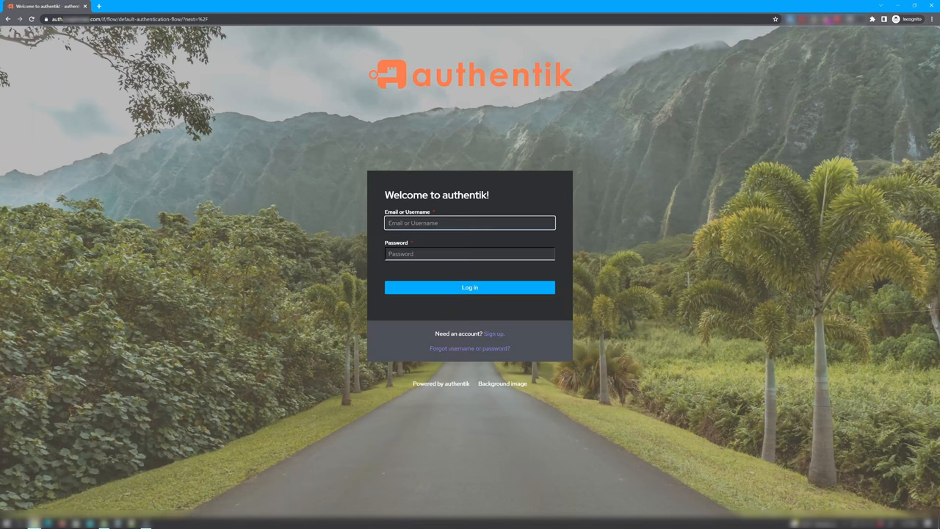
click(469, 287)
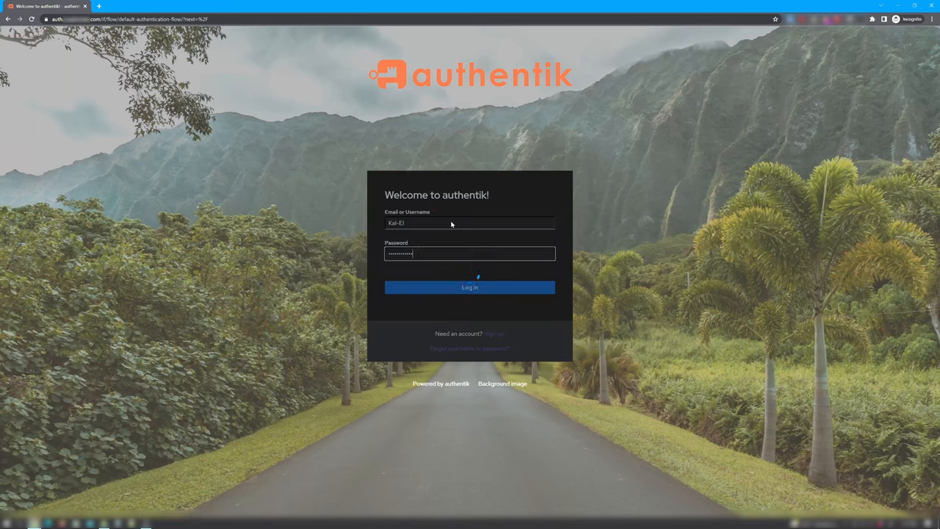
click(469, 287)
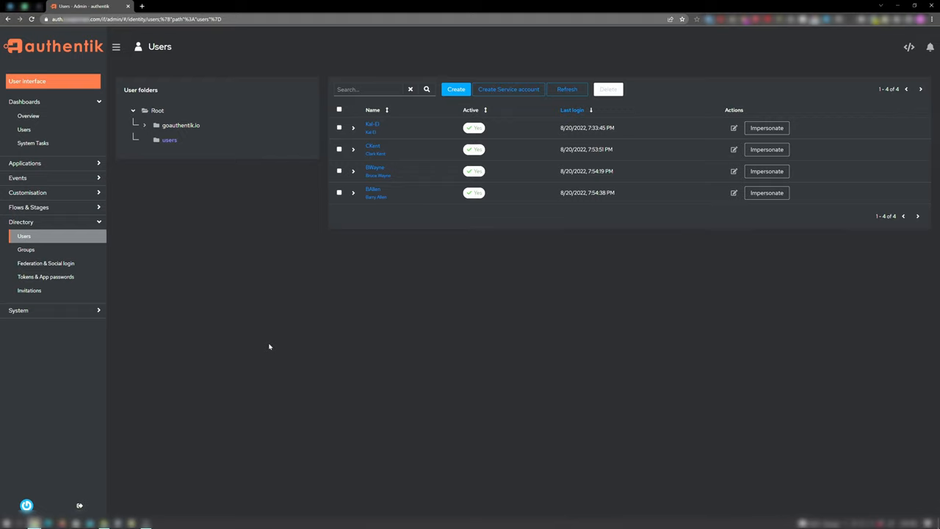
- Create the A-Team and B-Team groups under Directory > Groups
click(26, 249)
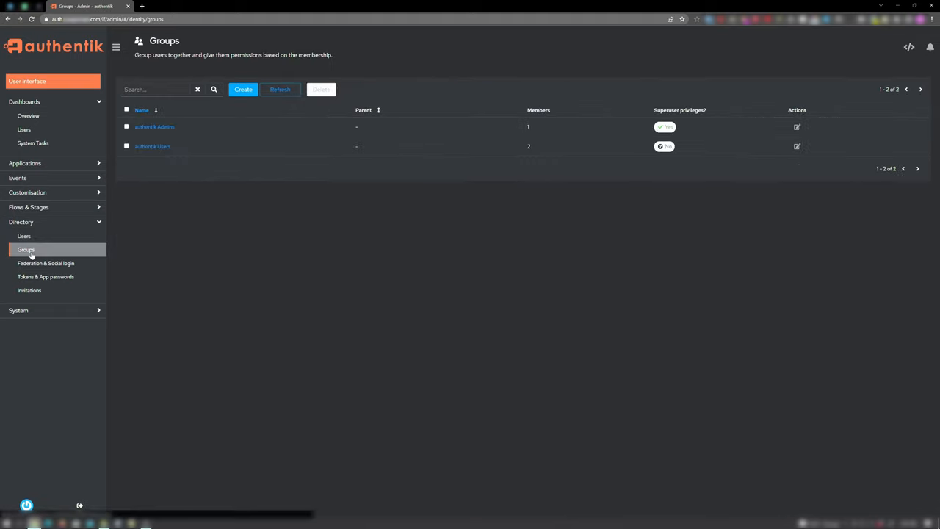
click(243, 89)
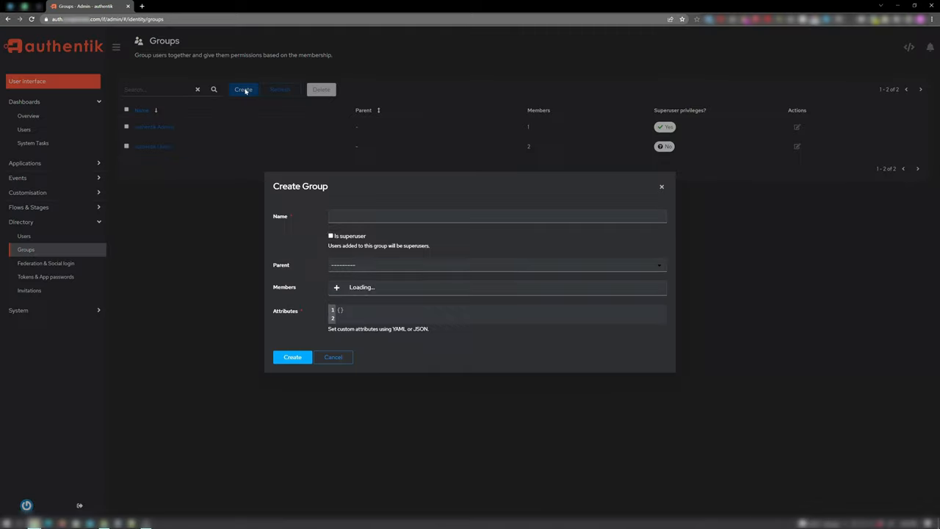
click(498, 216)
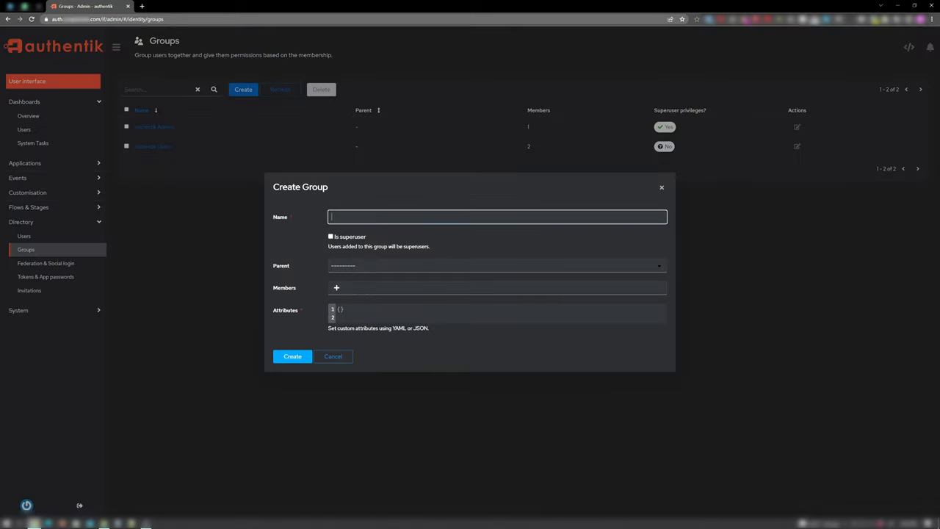
text(A-Team)
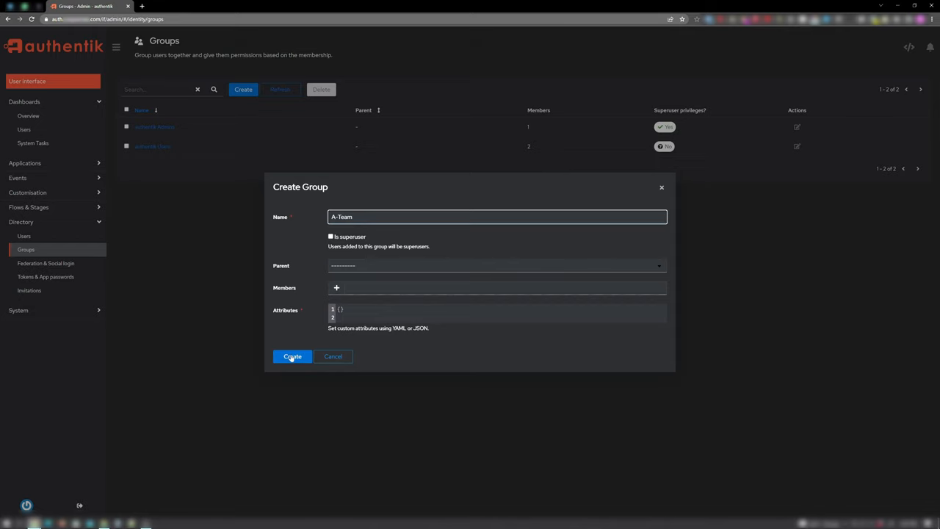
click(291, 356)
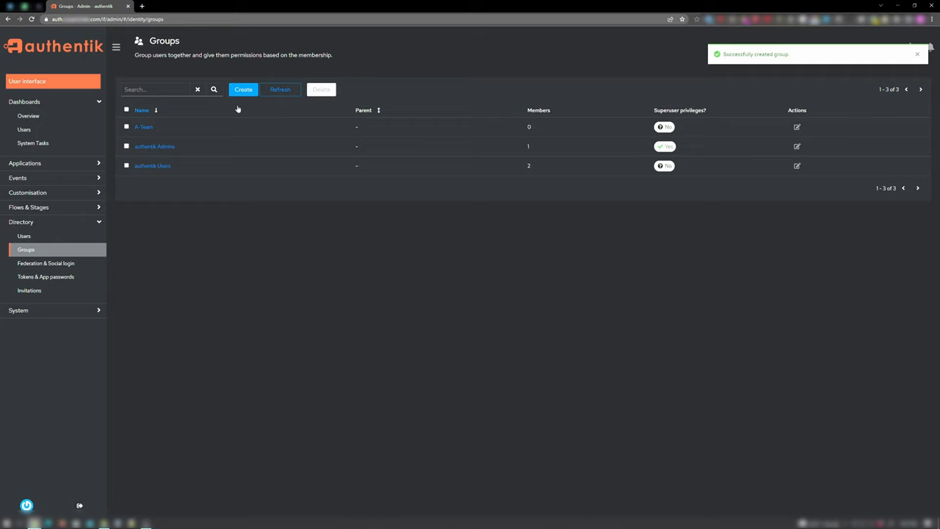
click(243, 89)
text(B-Team)
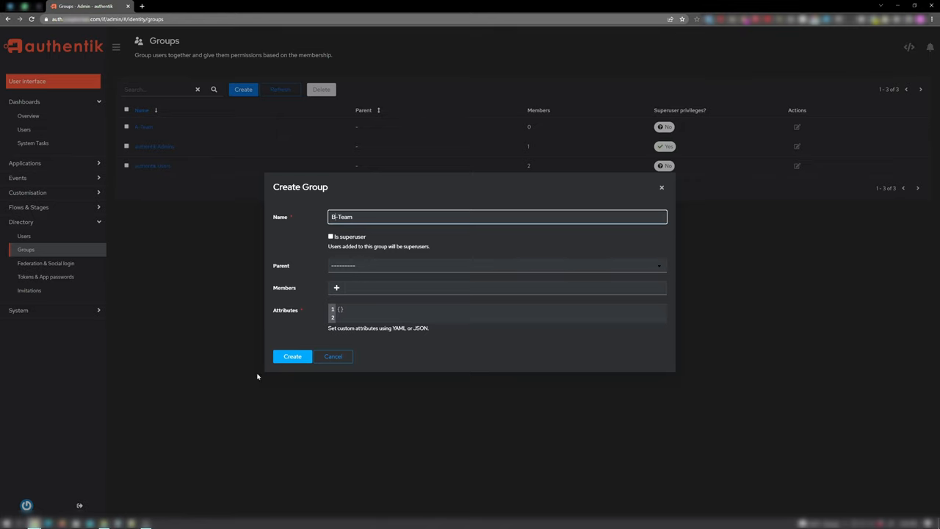
click(292, 357)
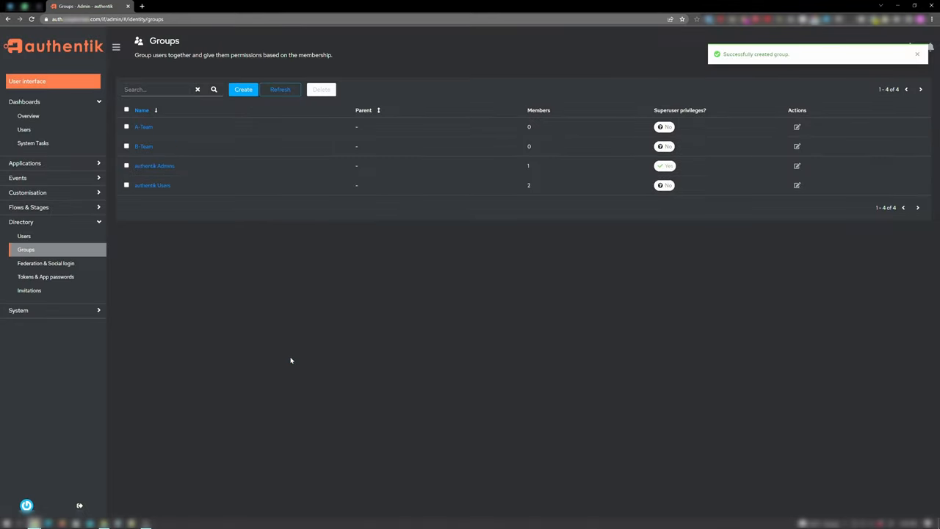
- Open the Applications list and highlight the note on default access without policies
click(25, 164)
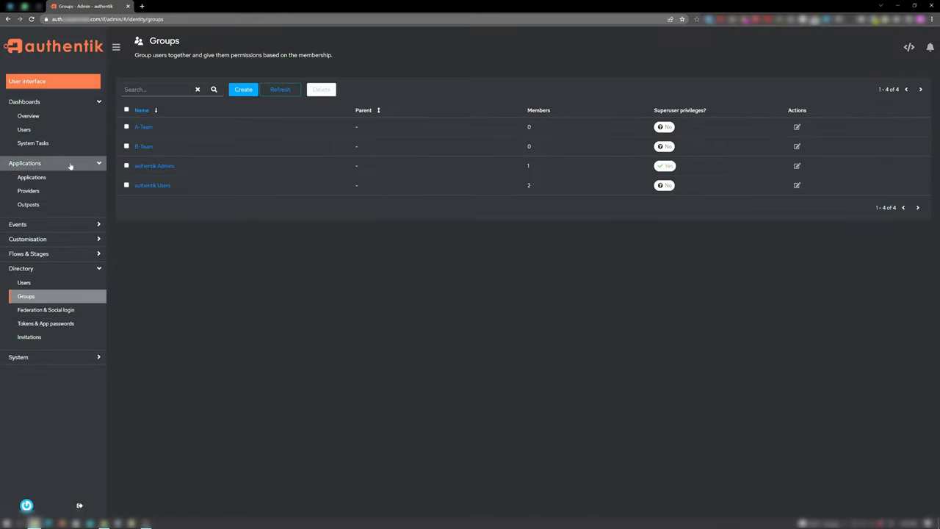
click(32, 177)
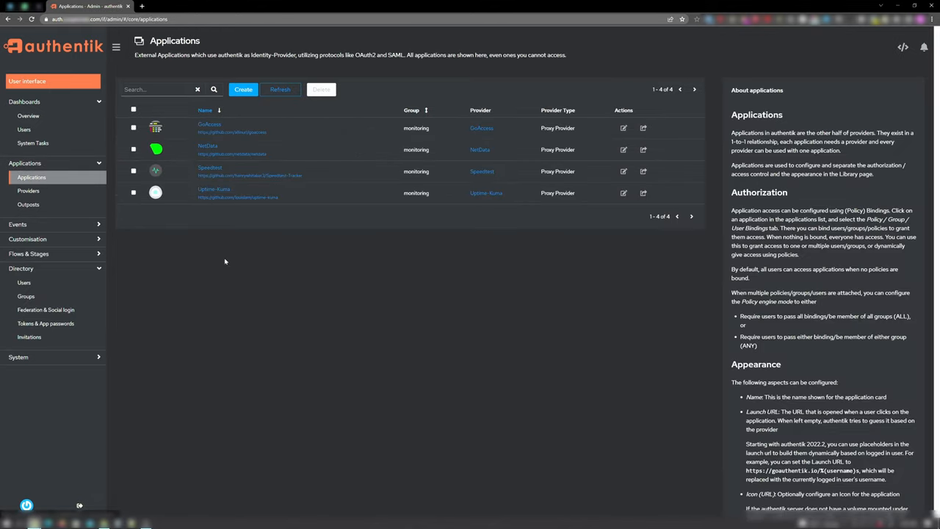
mouse_move(343, 298)
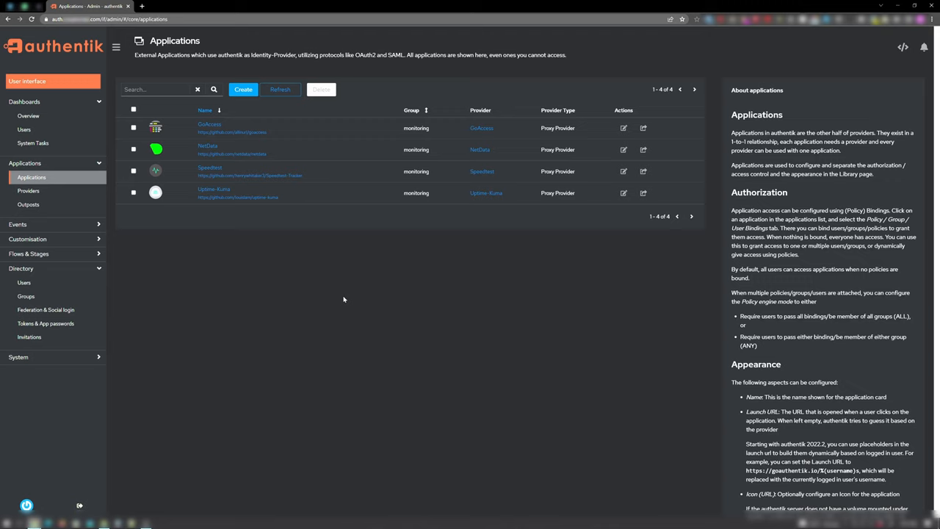
mouse_move(727, 274)
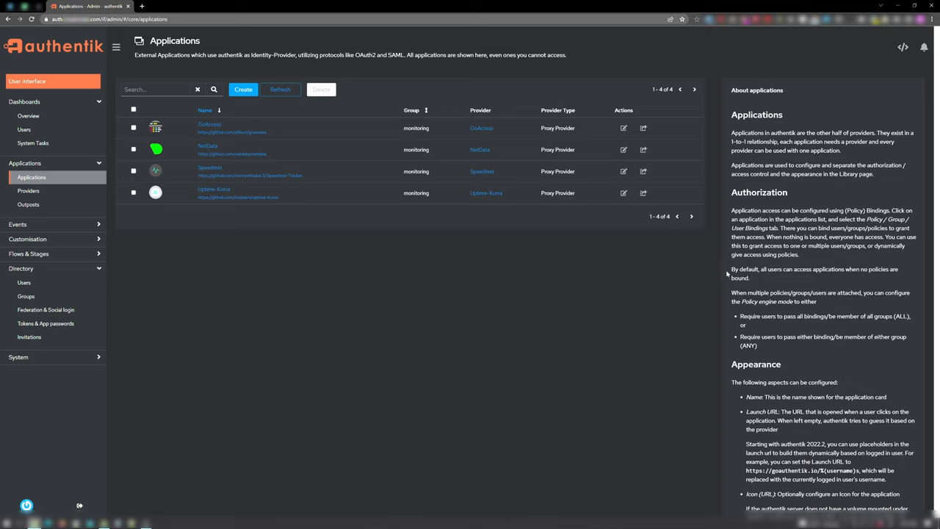
drag(733, 269, 897, 269)
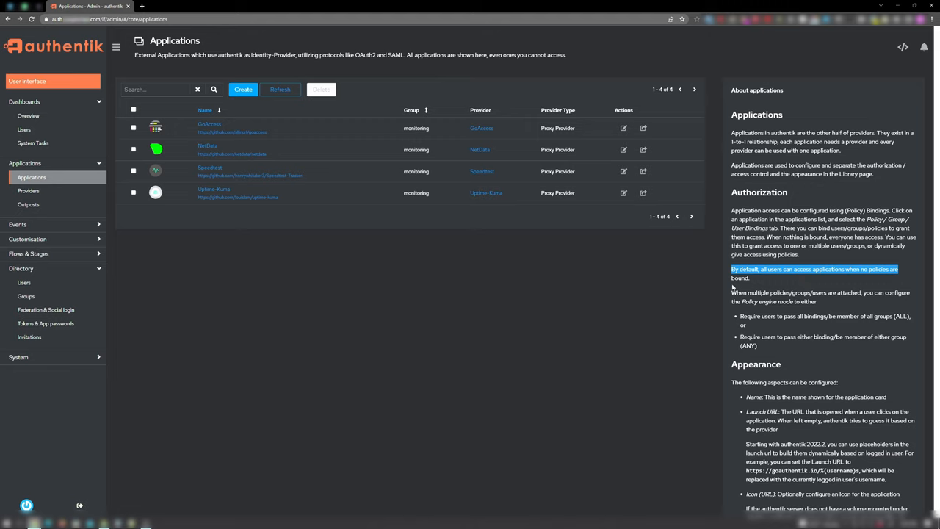
mouse_move(342, 333)
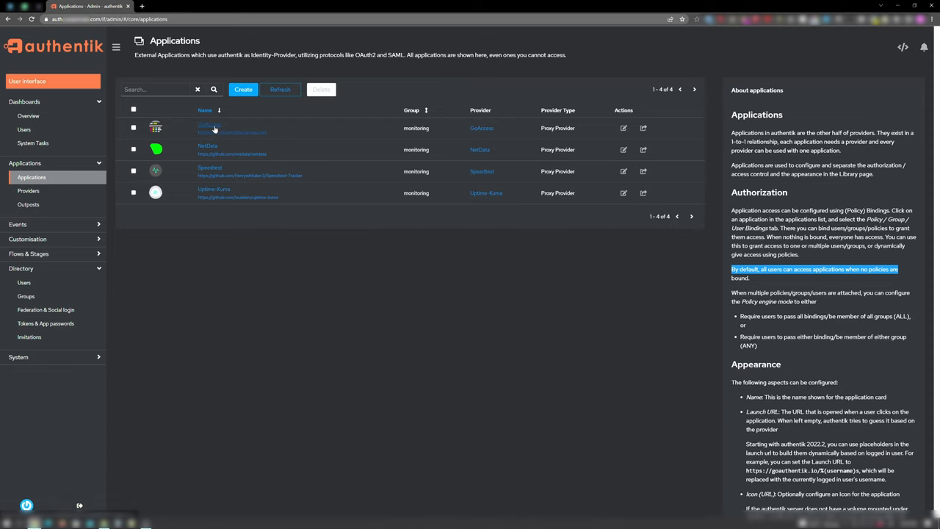
- Create a group binding giving A-Team access to the GoAccess application
click(203, 126)
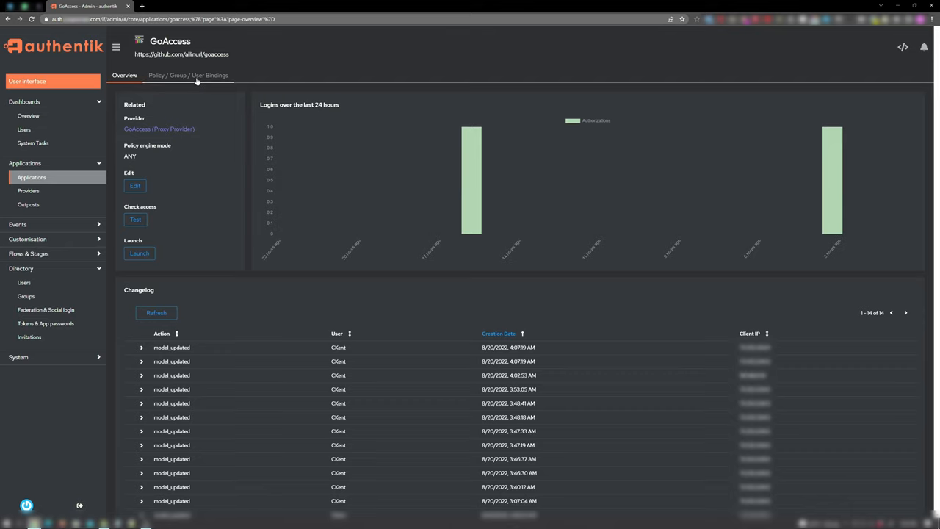
click(188, 75)
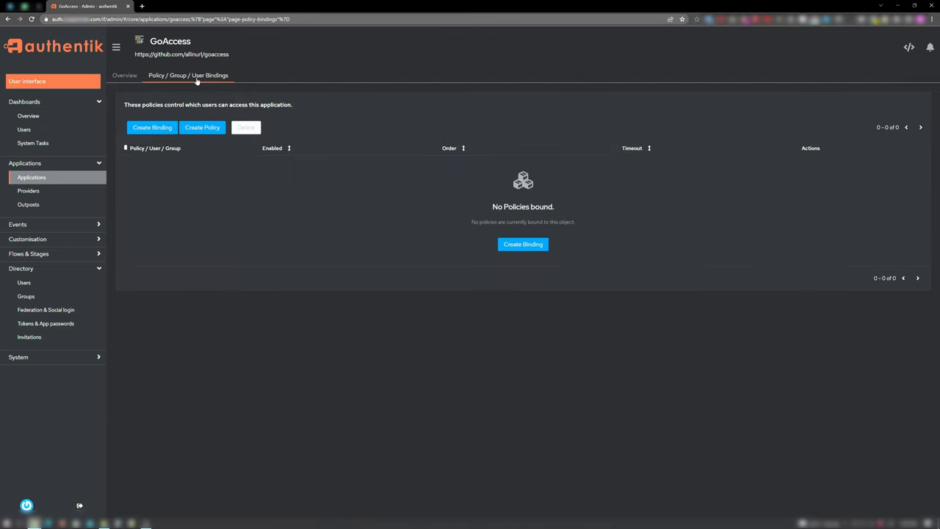
click(152, 127)
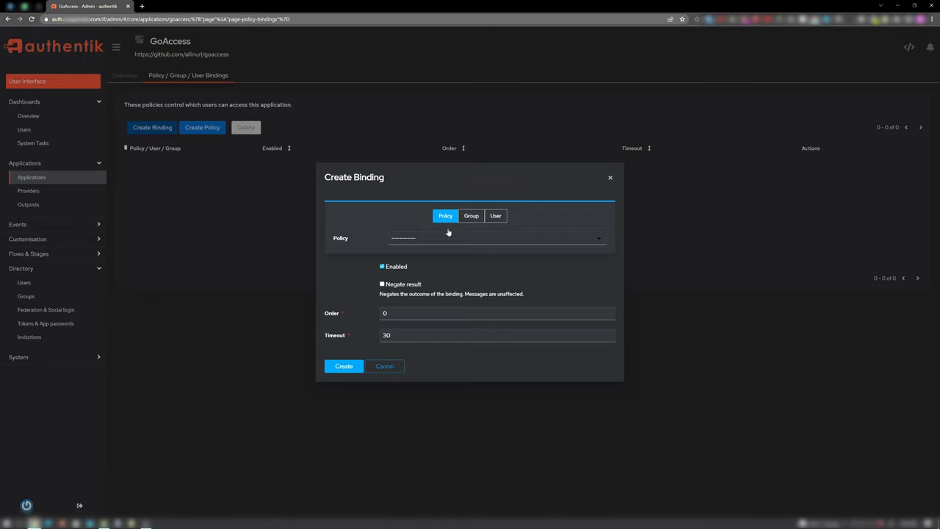
click(471, 215)
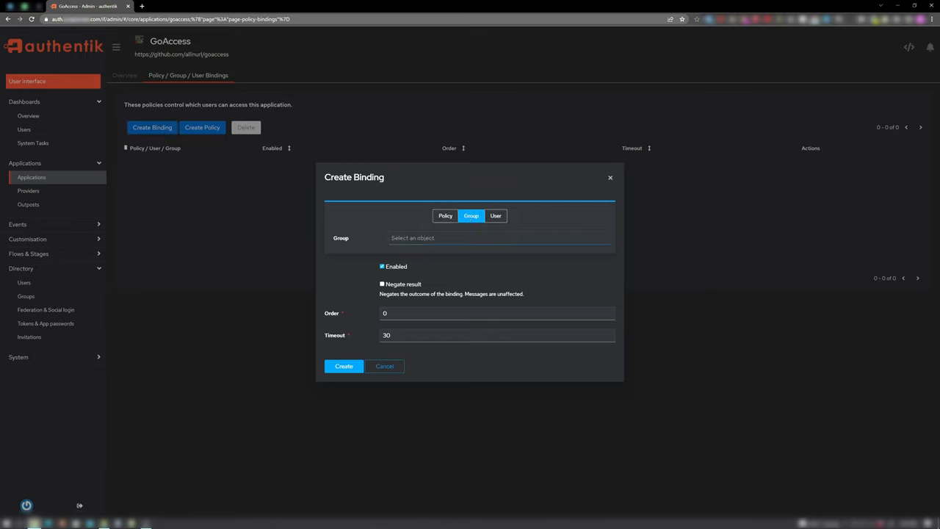
click(492, 238)
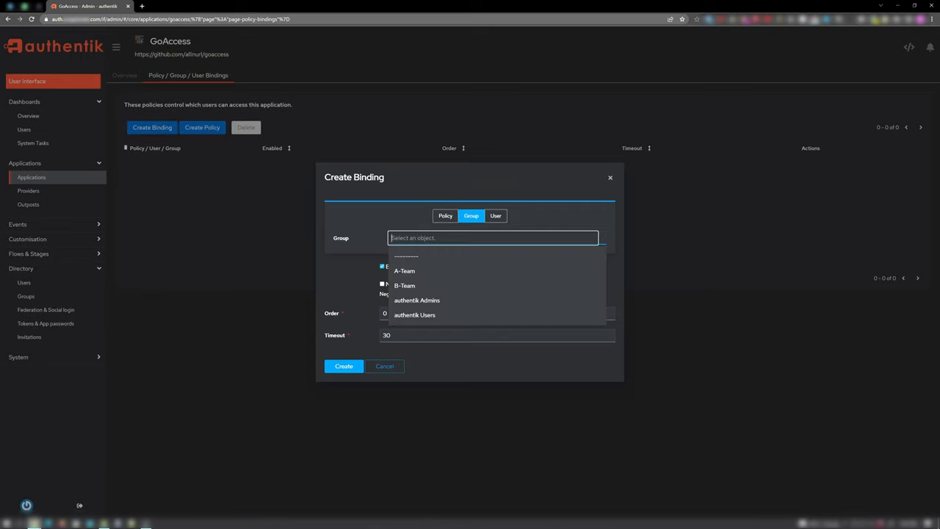
mouse_move(404, 270)
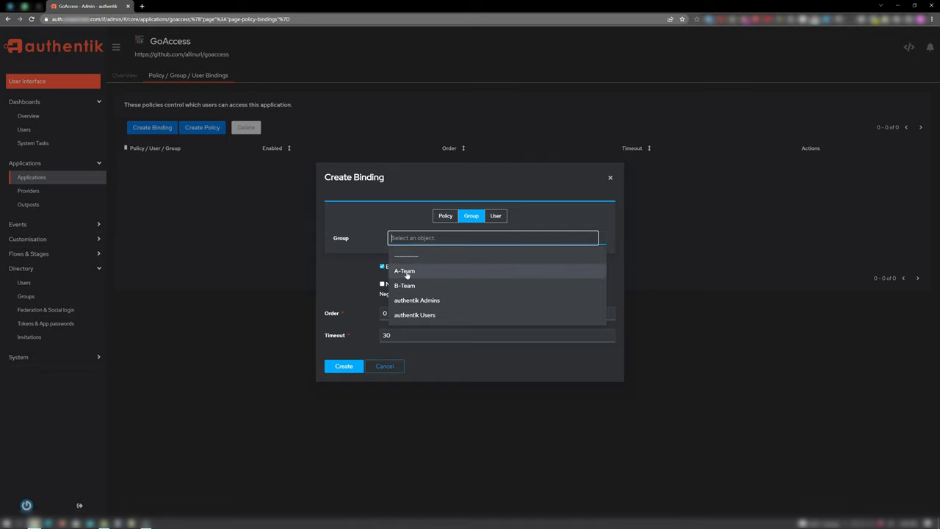
click(405, 270)
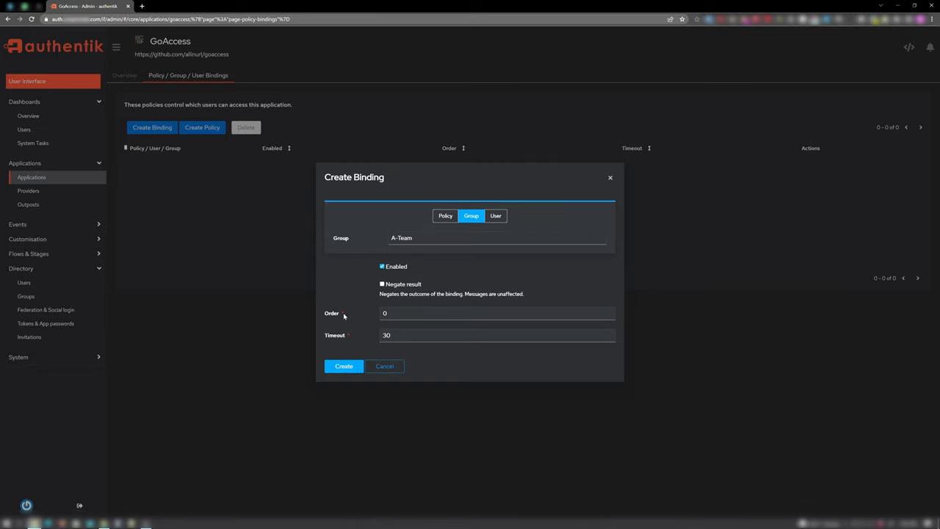
click(344, 366)
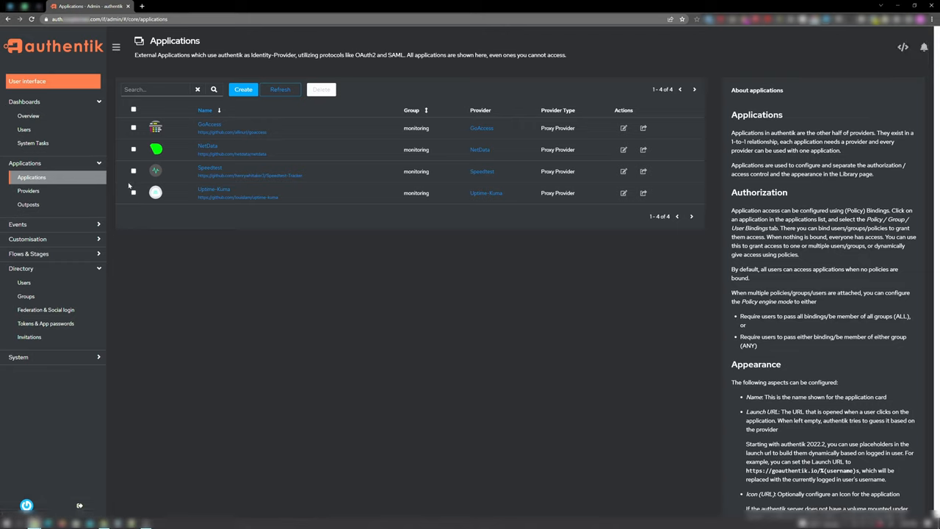
mouse_move(209, 150)
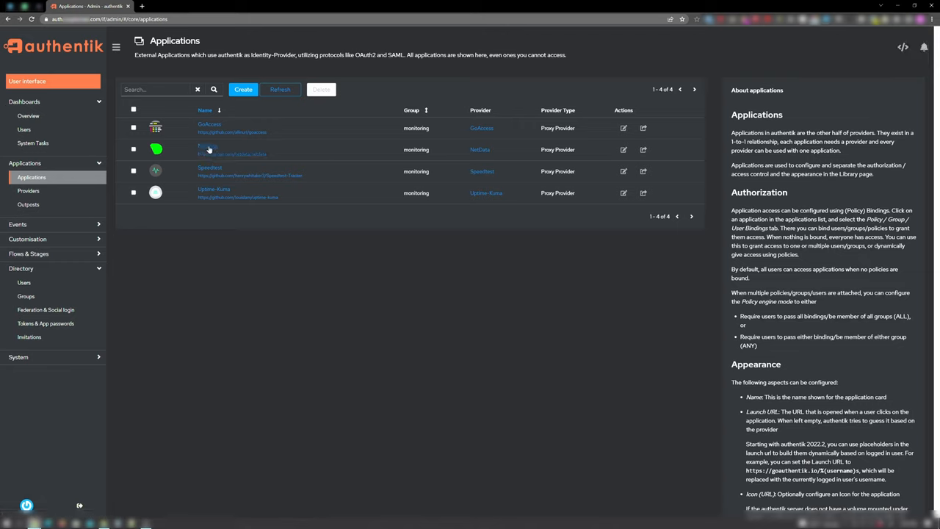
- Bind A-Team to NetData, B-Team to Speedtest, and a group to Uptime-Kuma
click(208, 147)
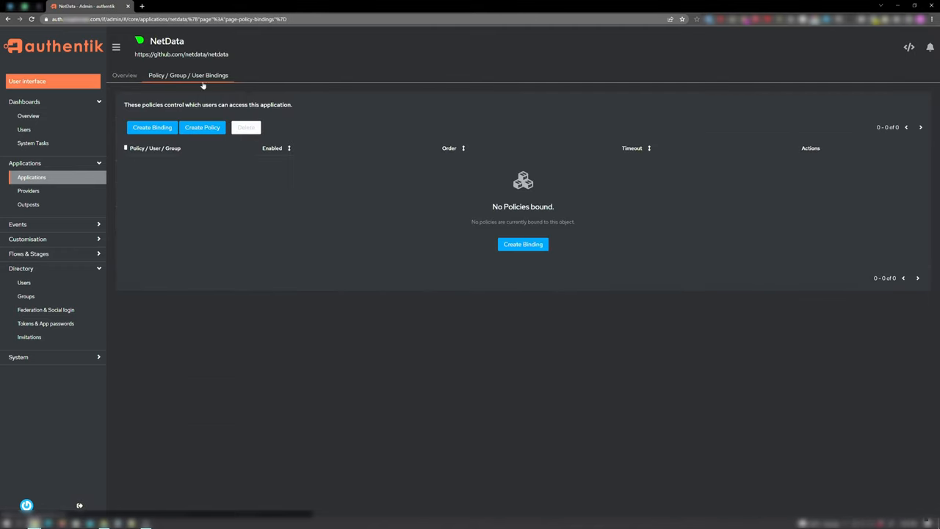
click(152, 127)
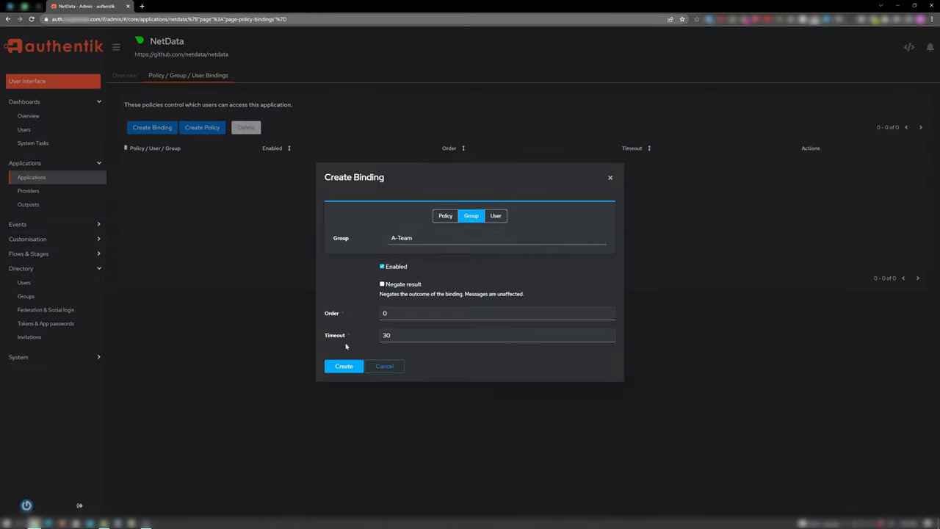
click(344, 366)
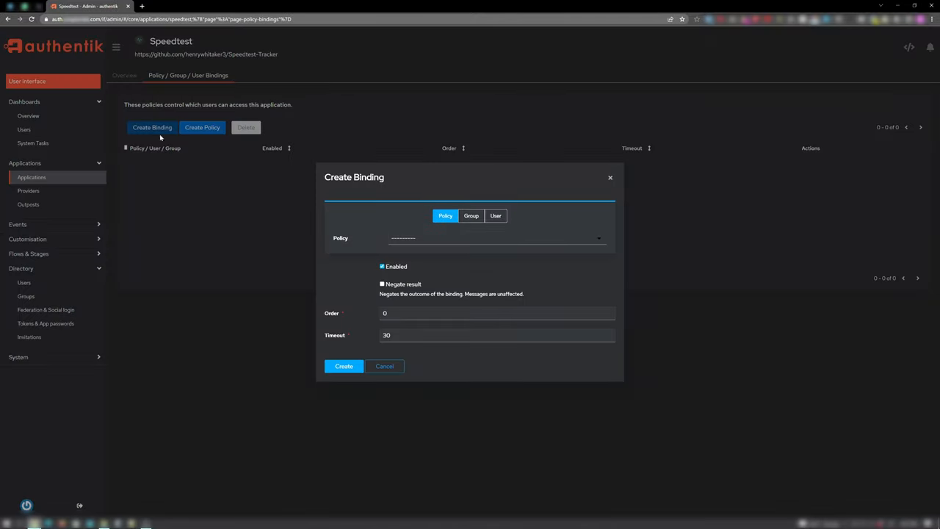
click(470, 215)
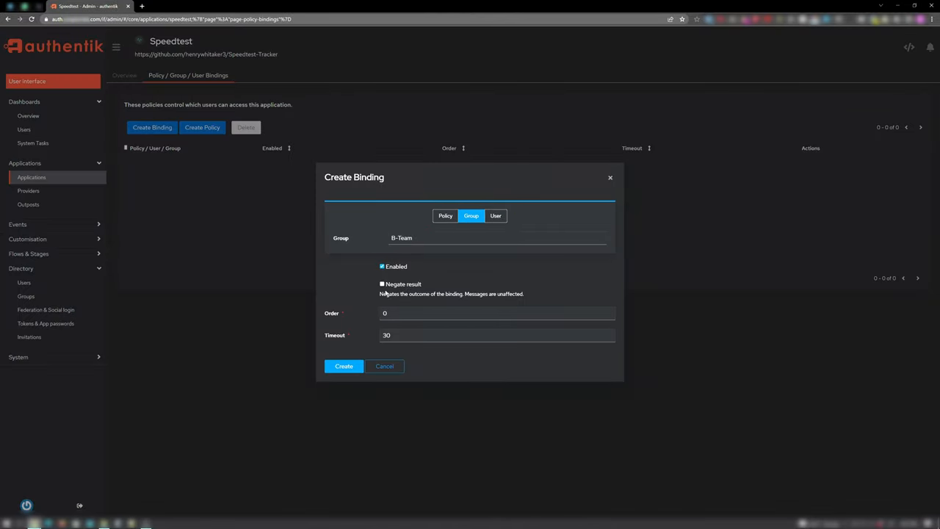
click(343, 366)
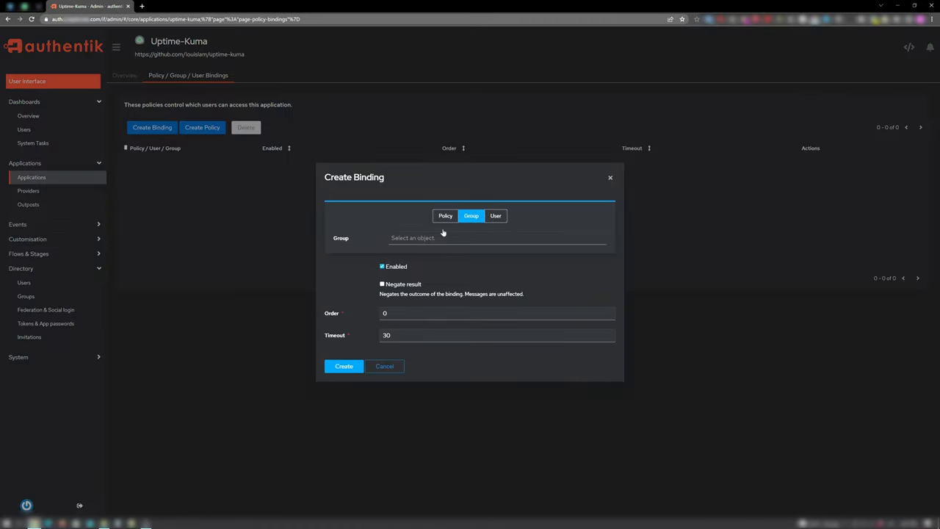
click(343, 366)
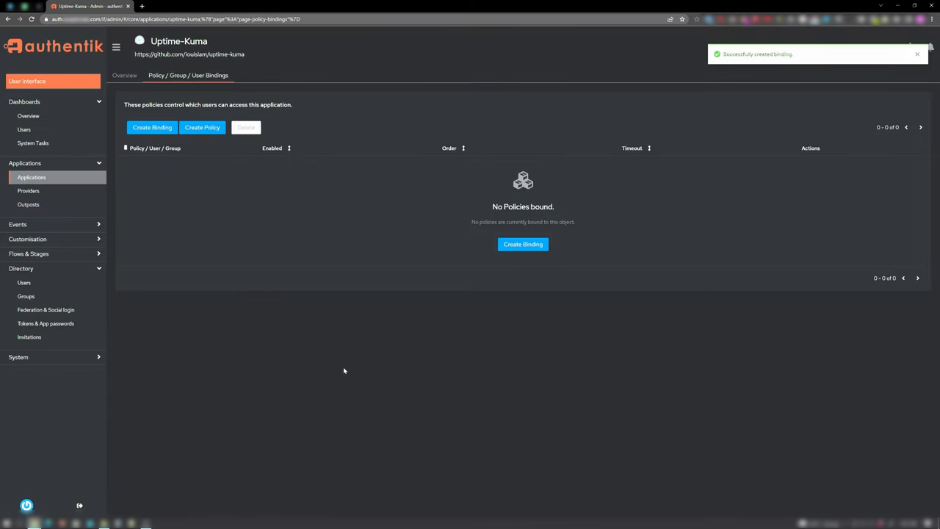
click(31, 177)
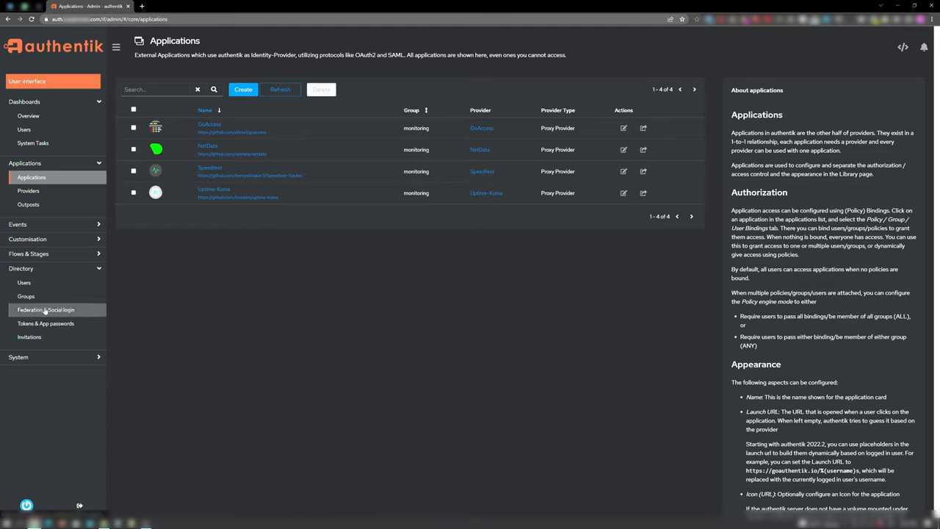
- Add a user as a member of A-Team and save the group
click(25, 296)
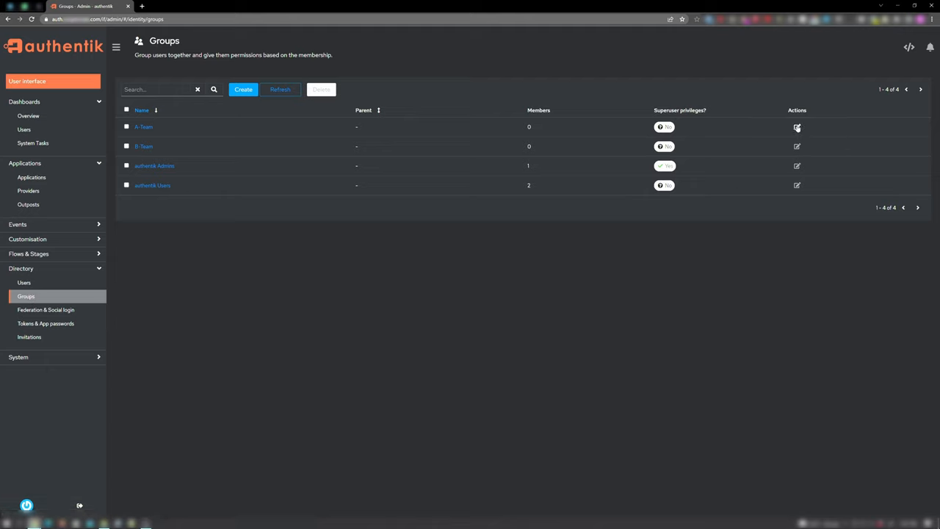
click(797, 127)
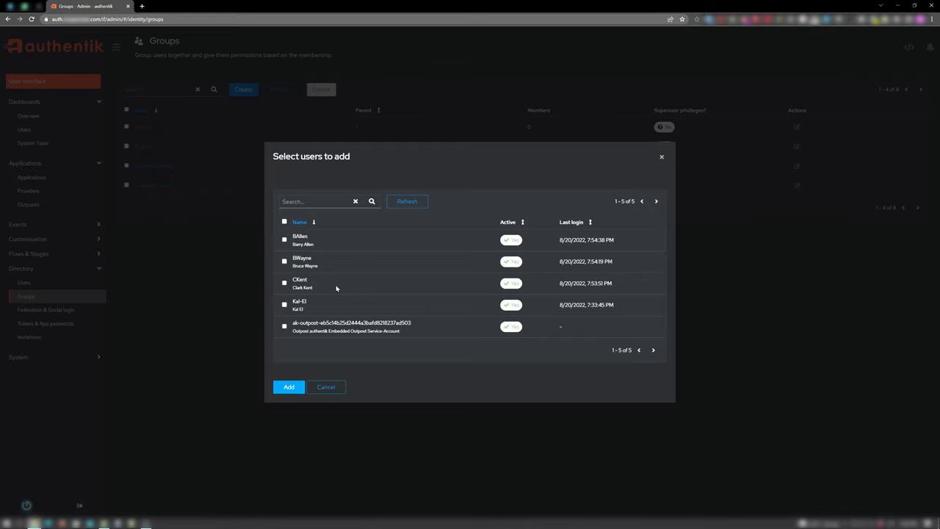
click(285, 283)
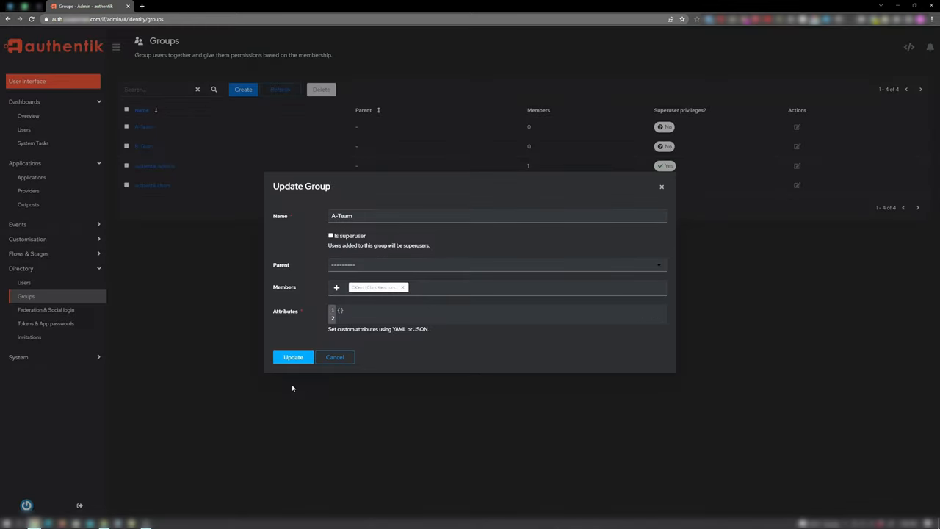
click(292, 357)
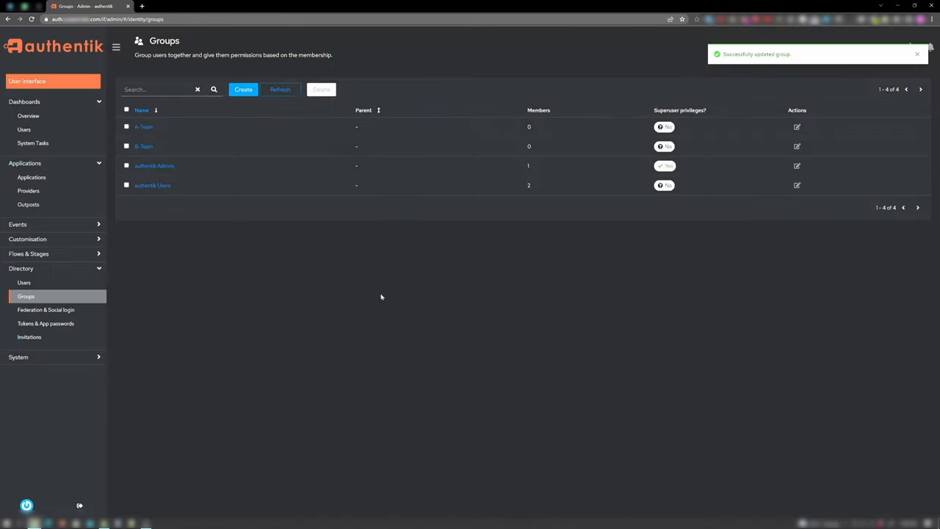
- Edit B-Team and add the same user to its members
click(797, 147)
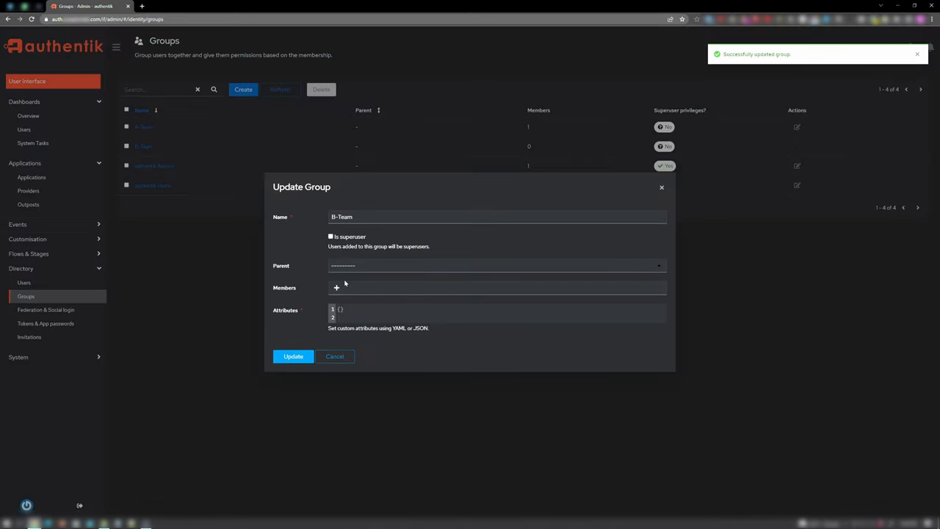
click(336, 287)
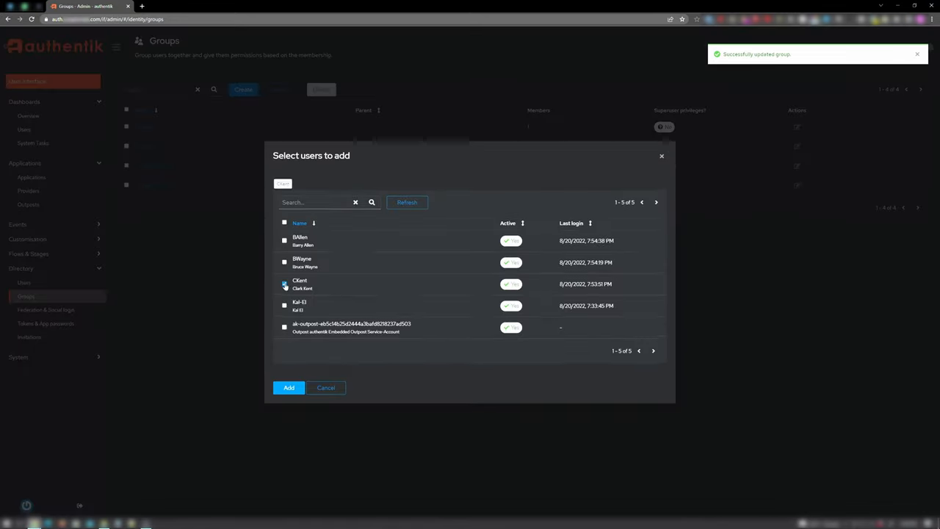
click(289, 387)
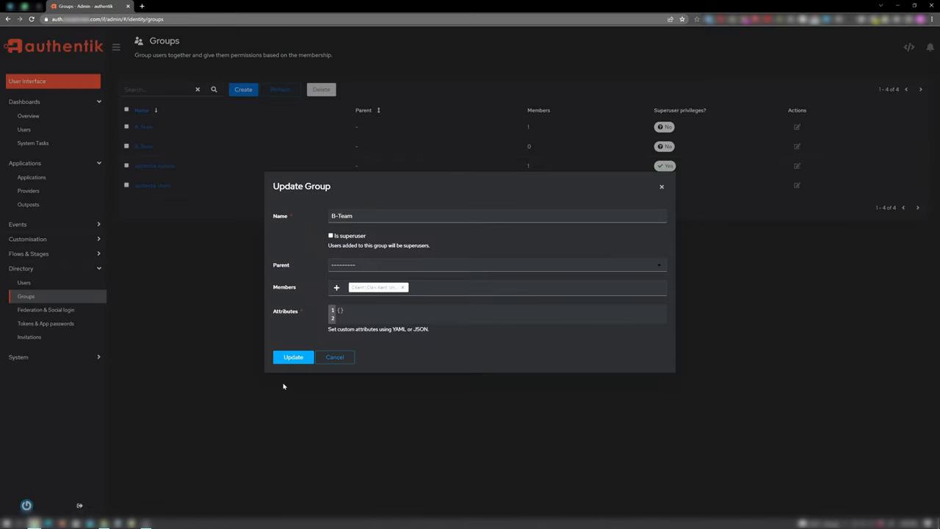
- Save B-Team's new member, then update A-Team's membership
click(293, 357)
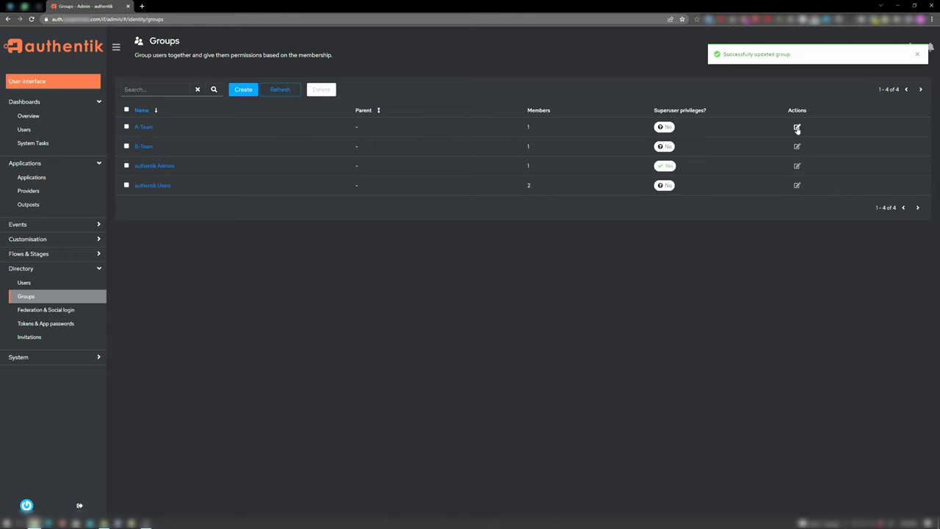
click(797, 127)
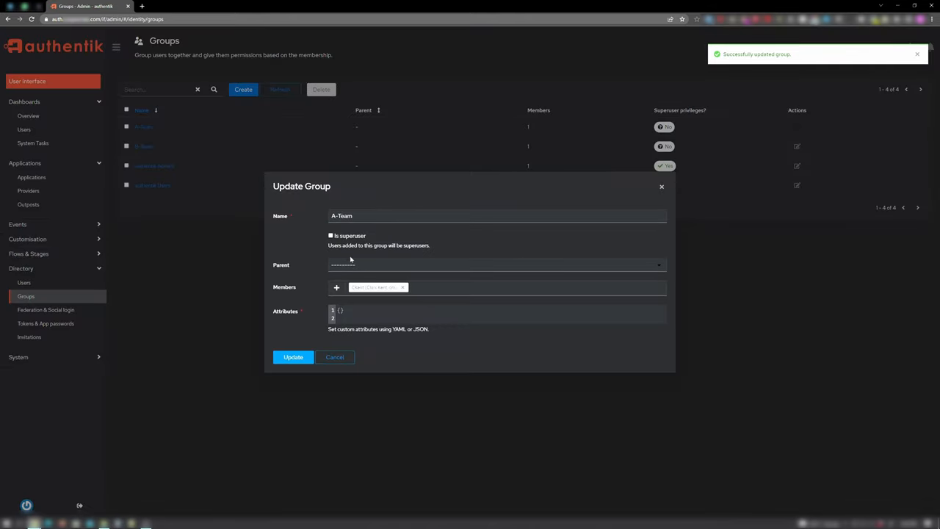
click(336, 288)
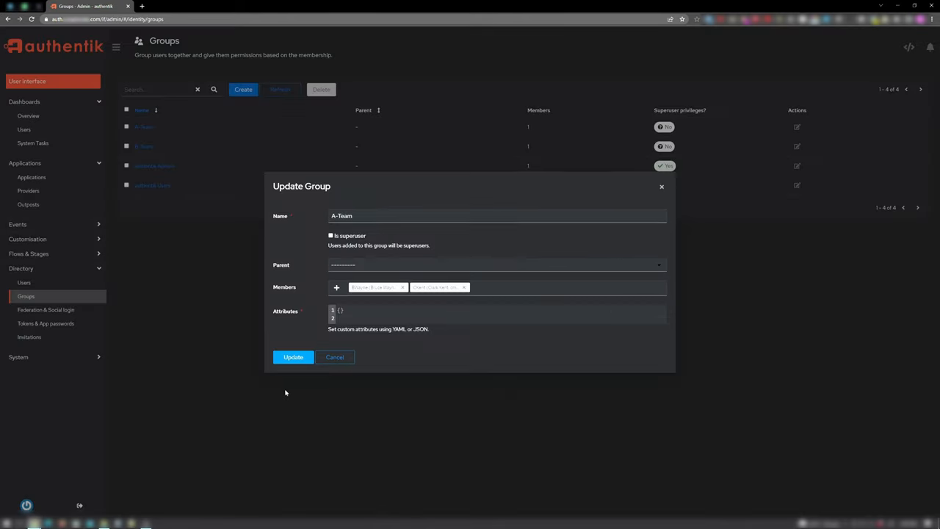
click(293, 357)
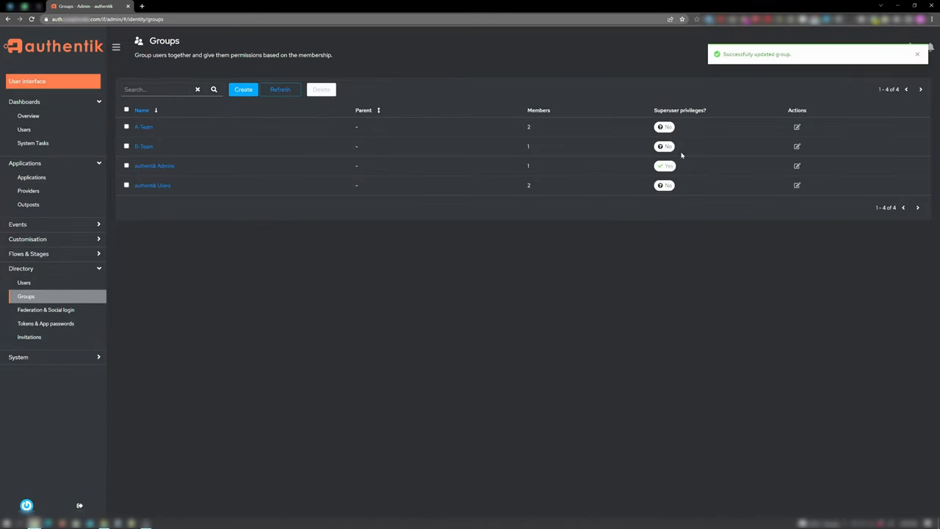
- Add another user to B-Team's members and save the group
click(797, 147)
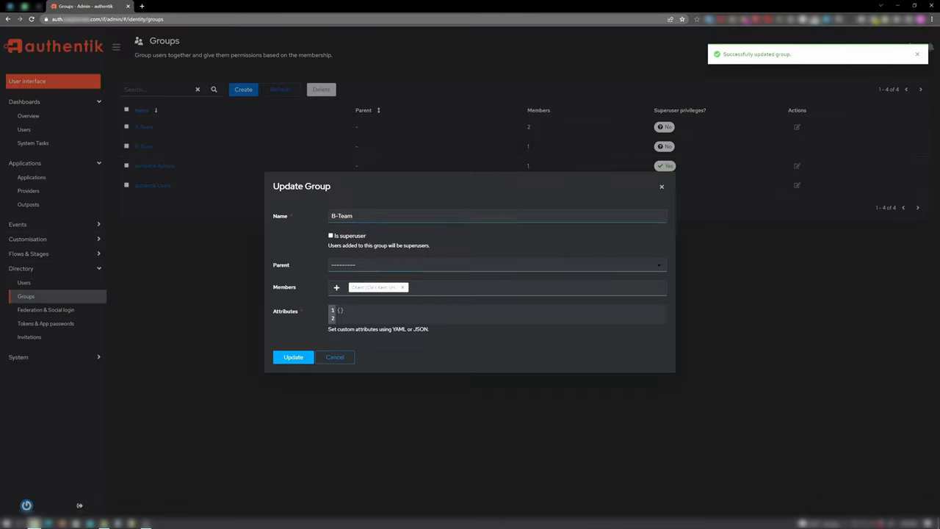
click(336, 287)
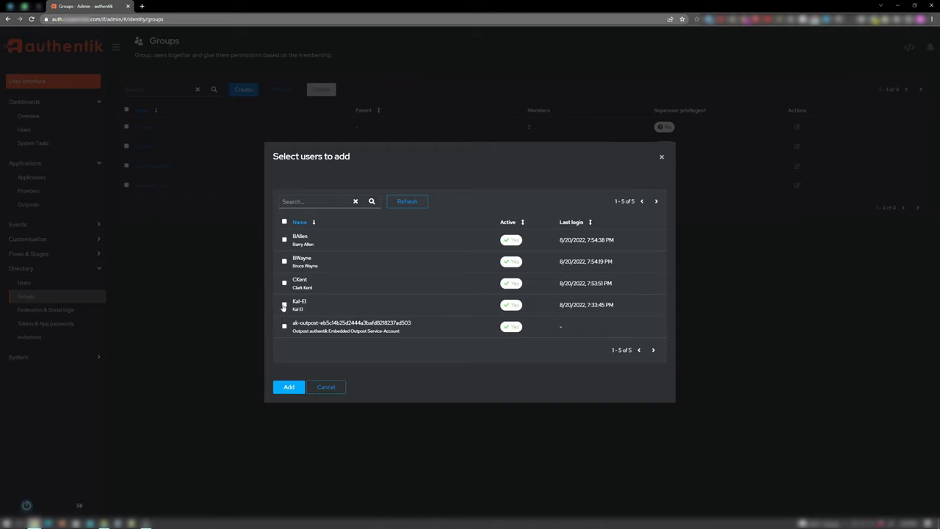
click(288, 386)
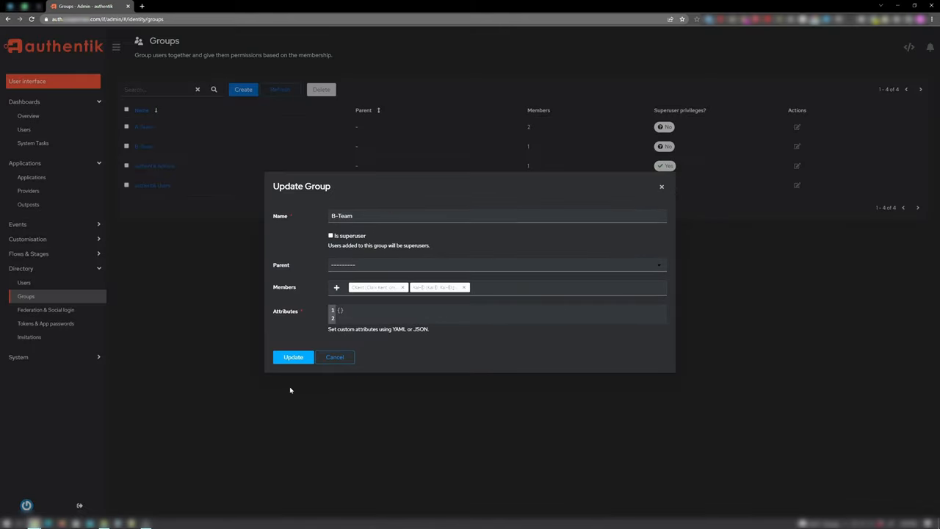
click(293, 357)
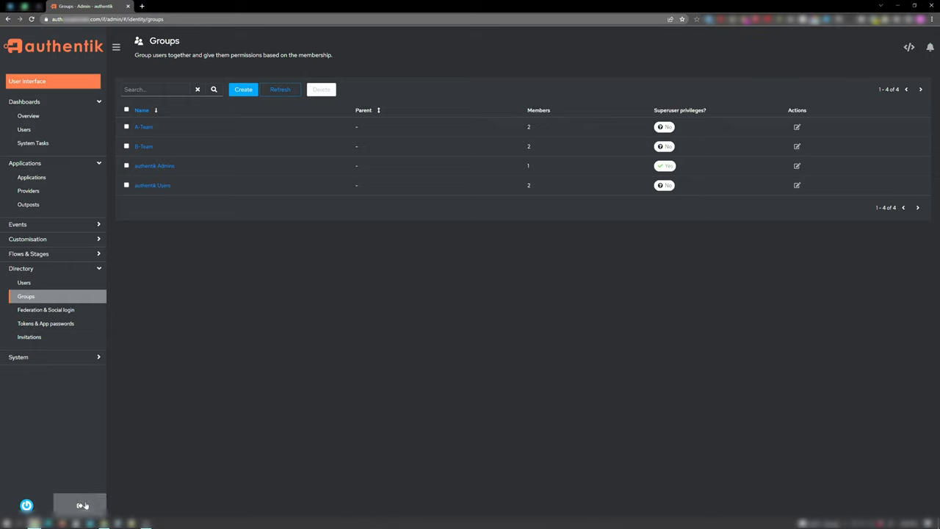
- Log out of the admin session and log in again with the saved admin credentials
click(80, 505)
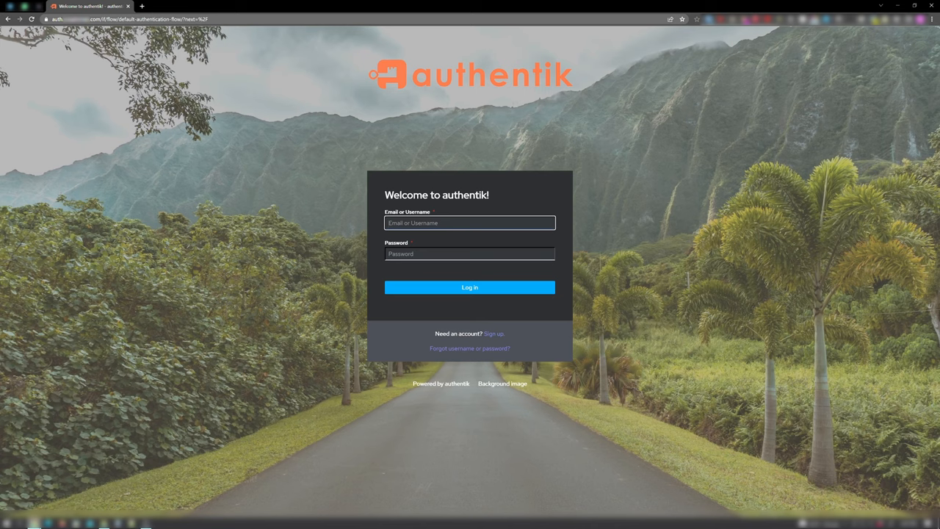
click(469, 287)
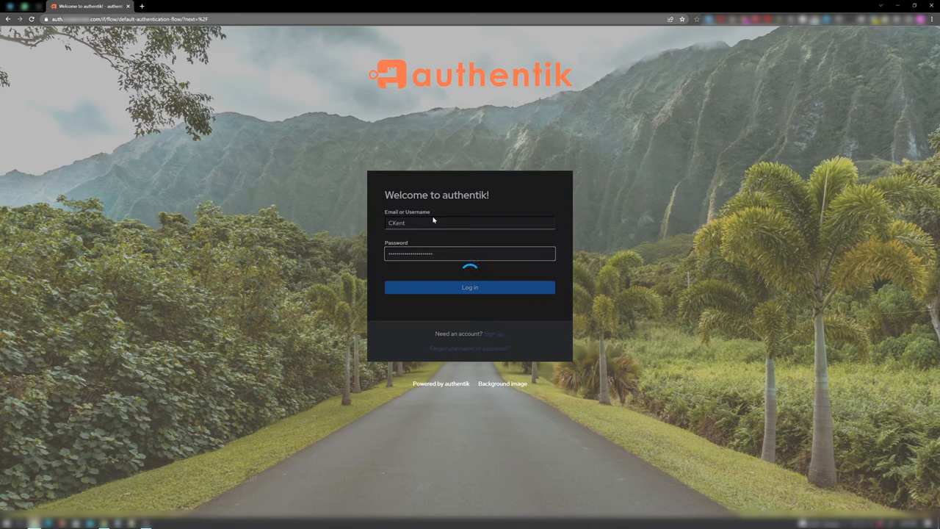
click(470, 287)
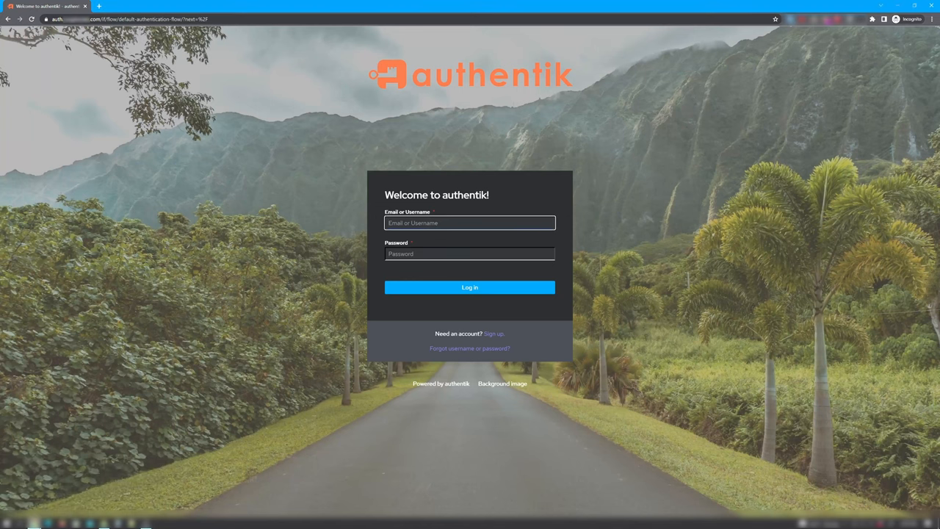
- Enter the A-Team user's credentials (BWa) in the private window and log in
text(BWayne)
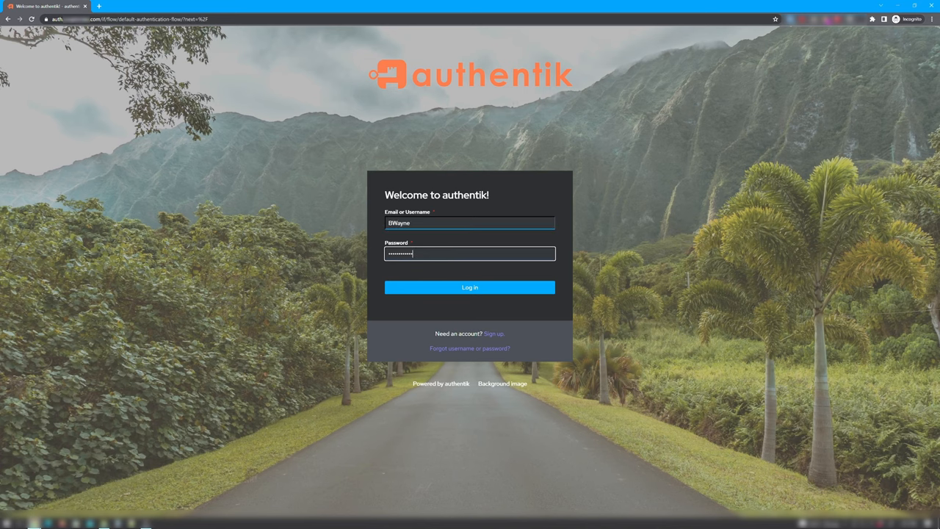
click(470, 287)
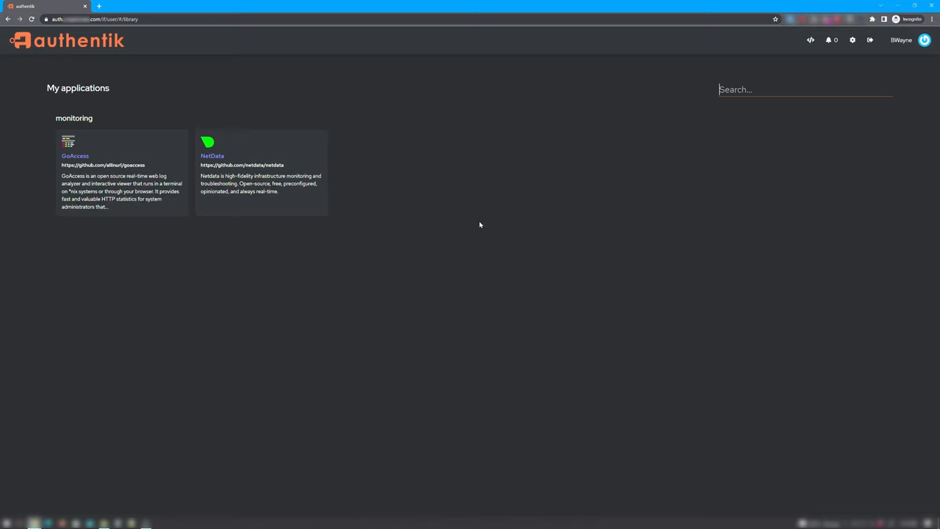
mouse_move(504, 220)
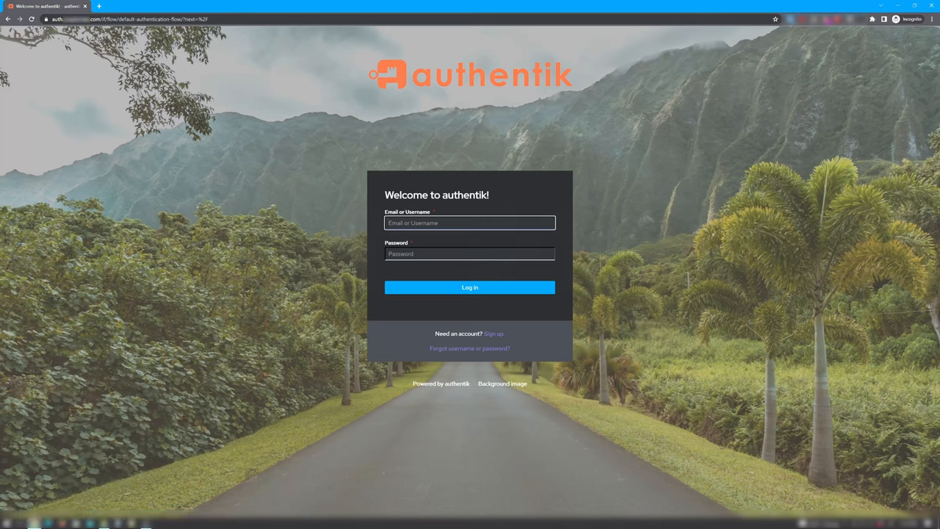
- Sign in as B-Team user Kai, who sees only Speedtest and Uptime-Kuma
text(Kai)
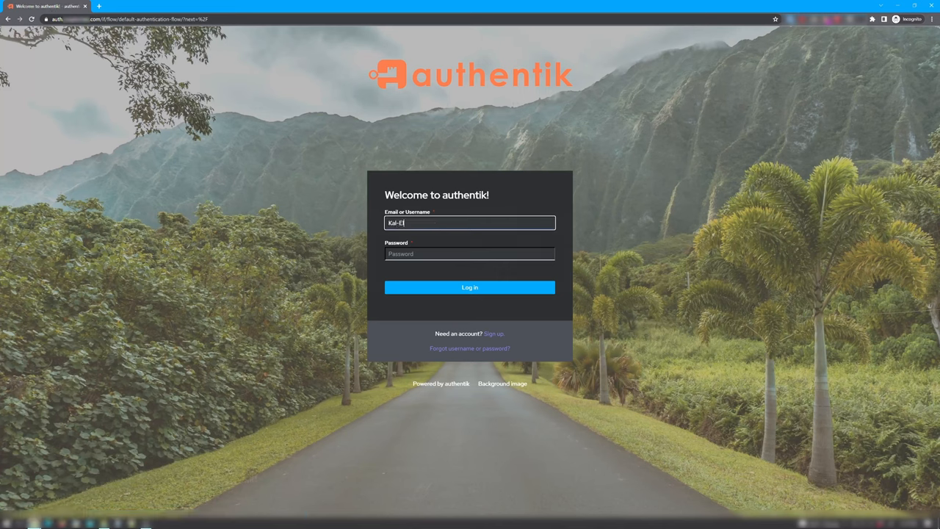
click(470, 287)
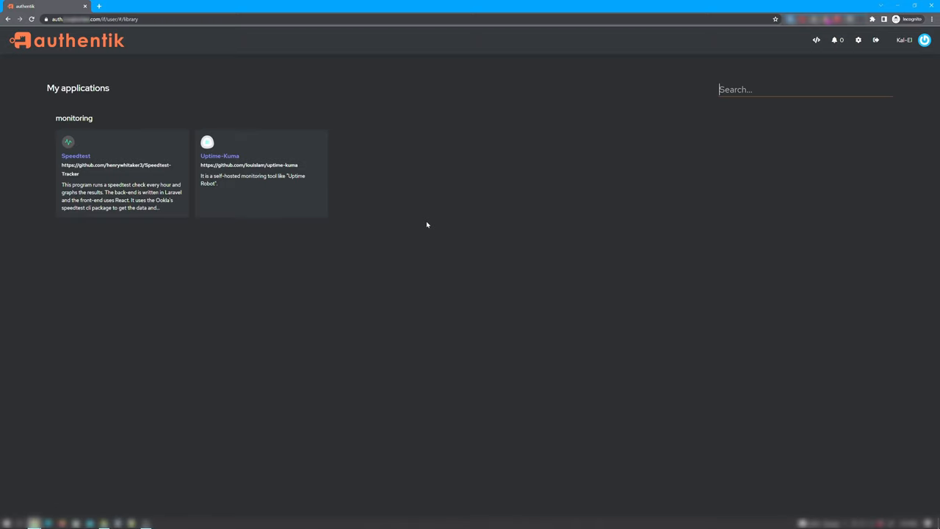
mouse_move(867, 49)
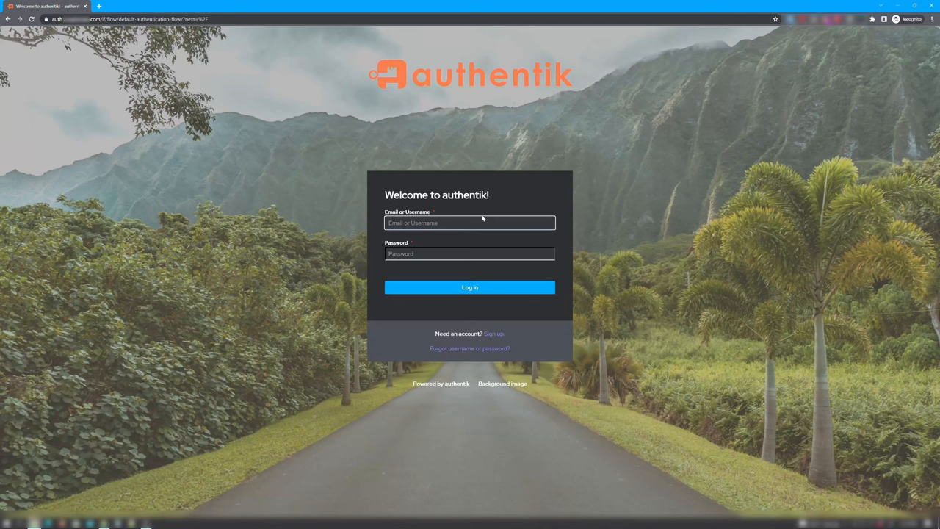
- Enter username BAllen for the no-team user and move to the password field
text(BAllen)
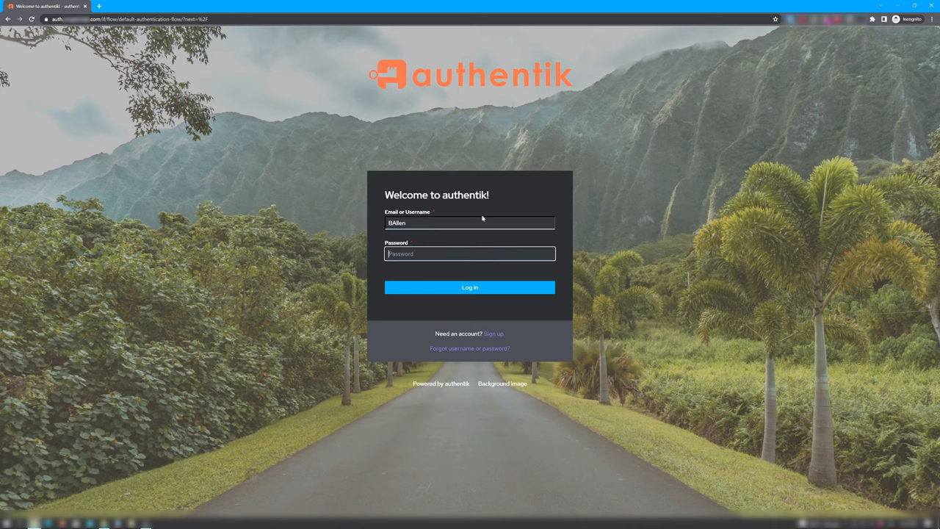
click(469, 287)
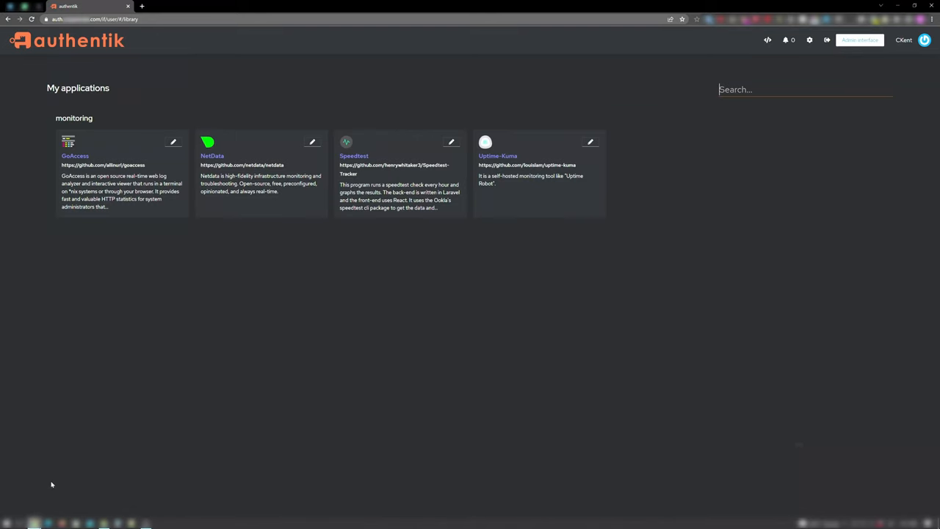
mouse_move(859, 39)
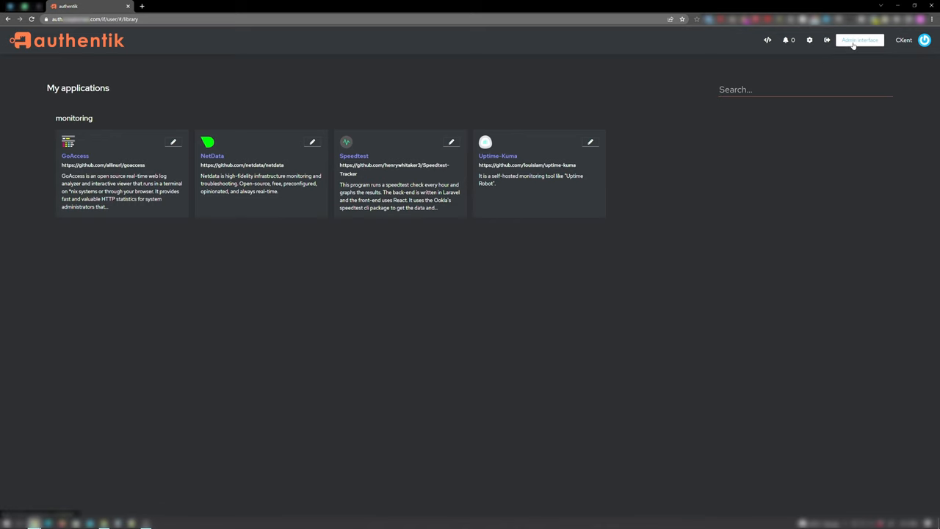
- Open the admin interface's Directory > Groups list showing A-Team, B-Team and authentik groups
click(858, 40)
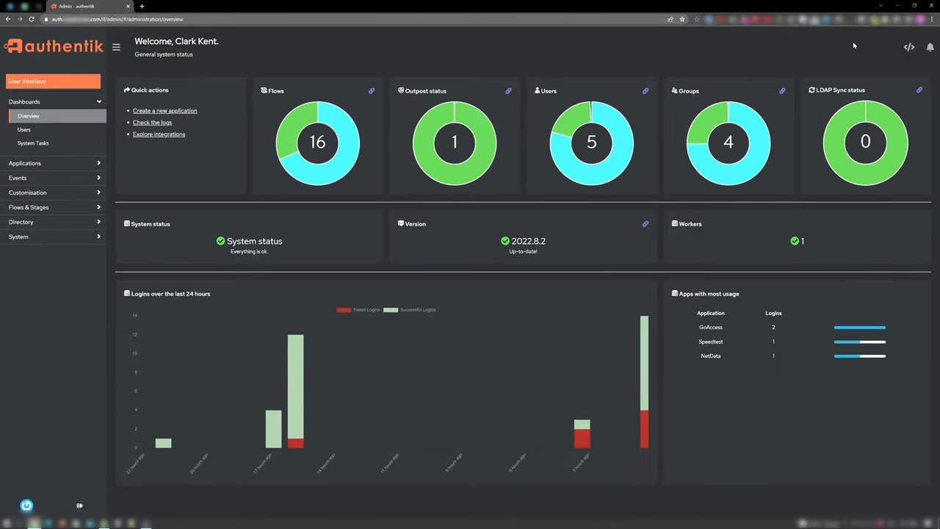
click(21, 222)
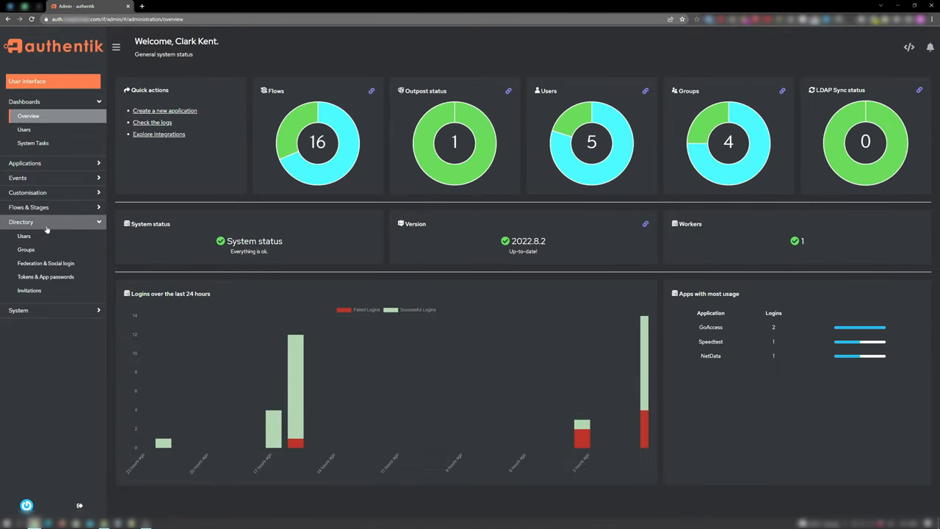
click(25, 249)
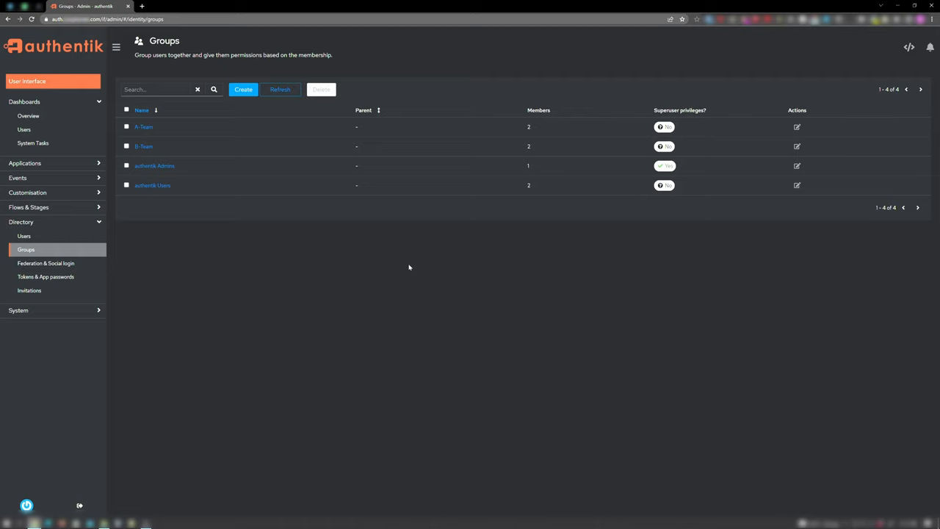
mouse_move(299, 366)
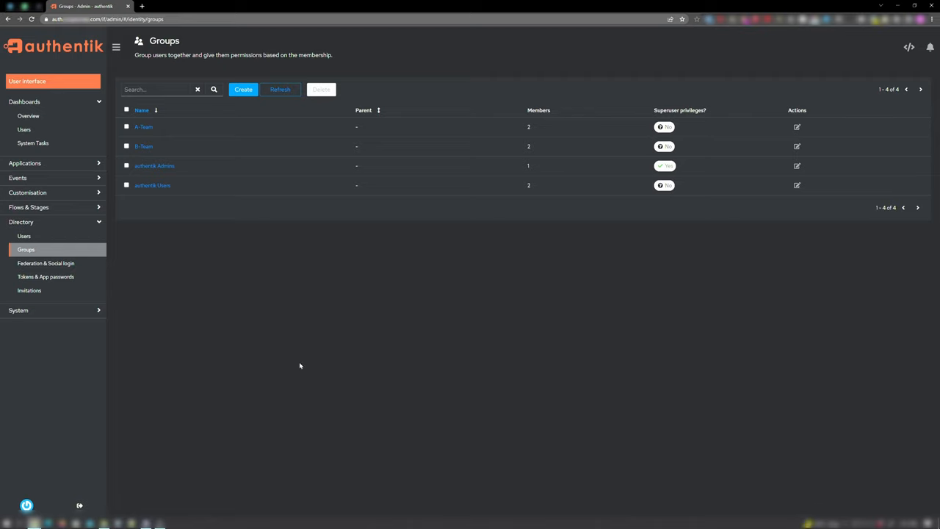